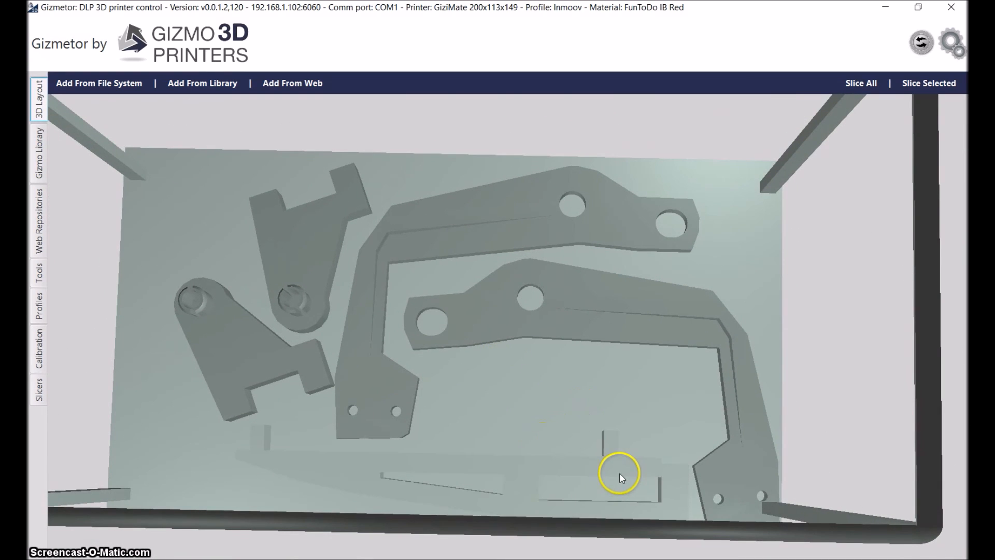
mouse_move(653, 469)
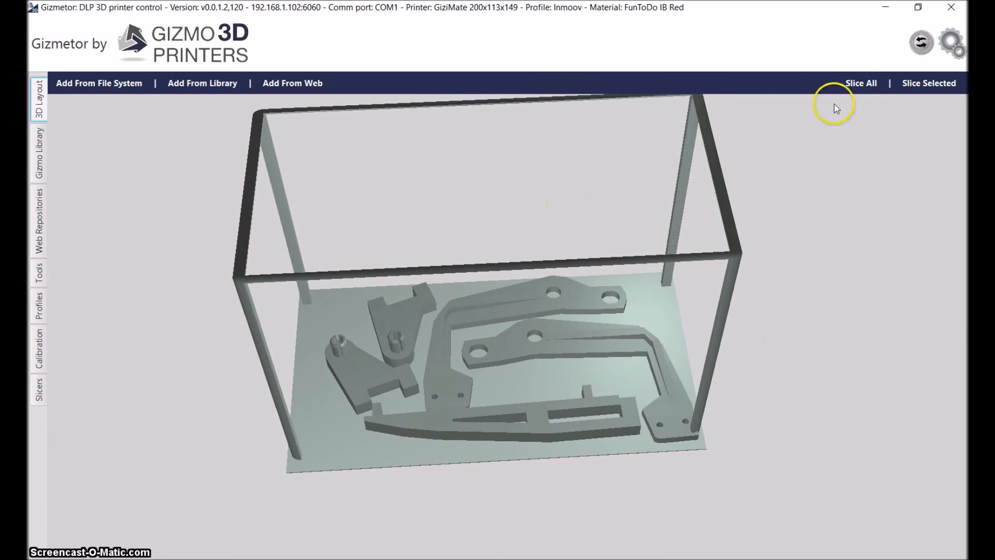
Slice all jaw parts and accept the print settings to reach Print Preview.
click(861, 82)
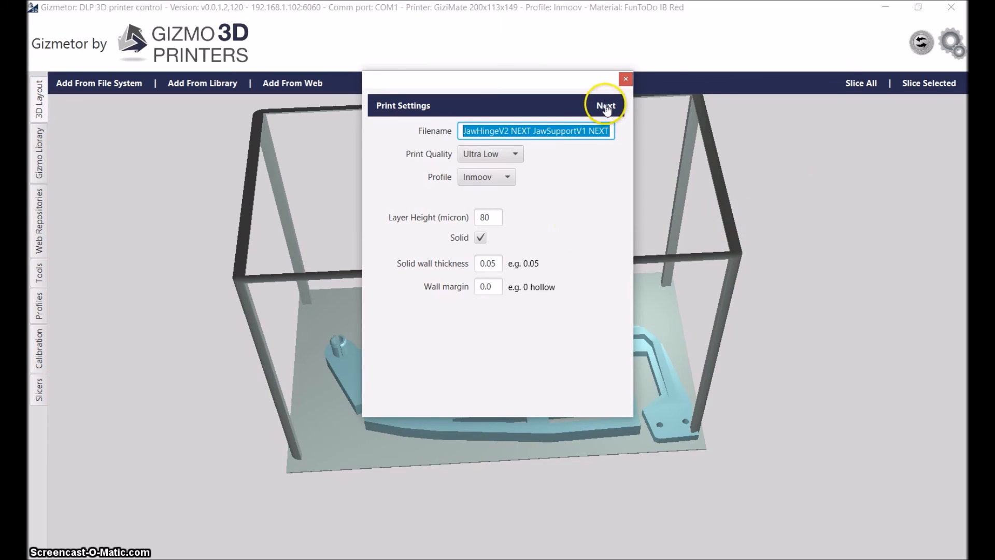
click(604, 105)
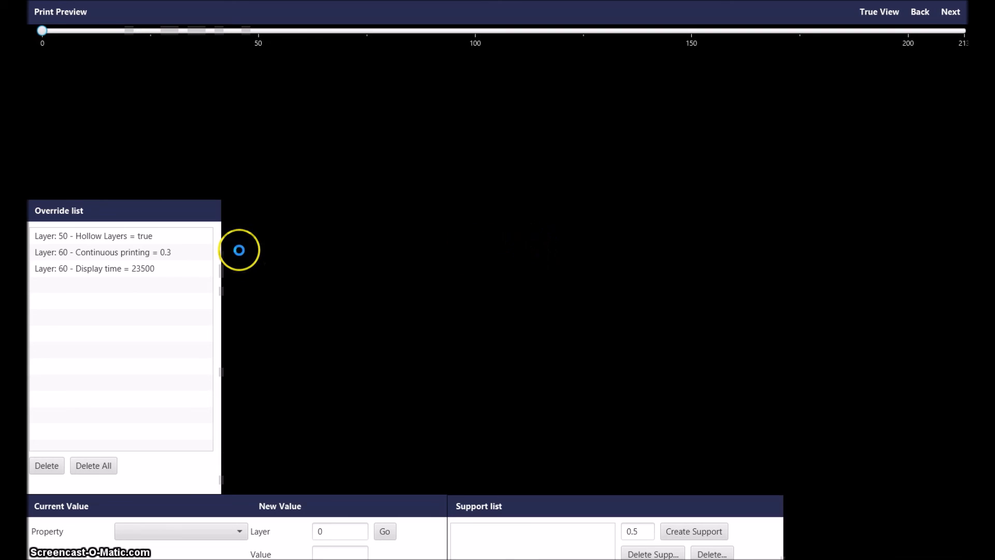
Preview the layer 50 Hollow Layers override showing honeycomb infill.
click(93, 235)
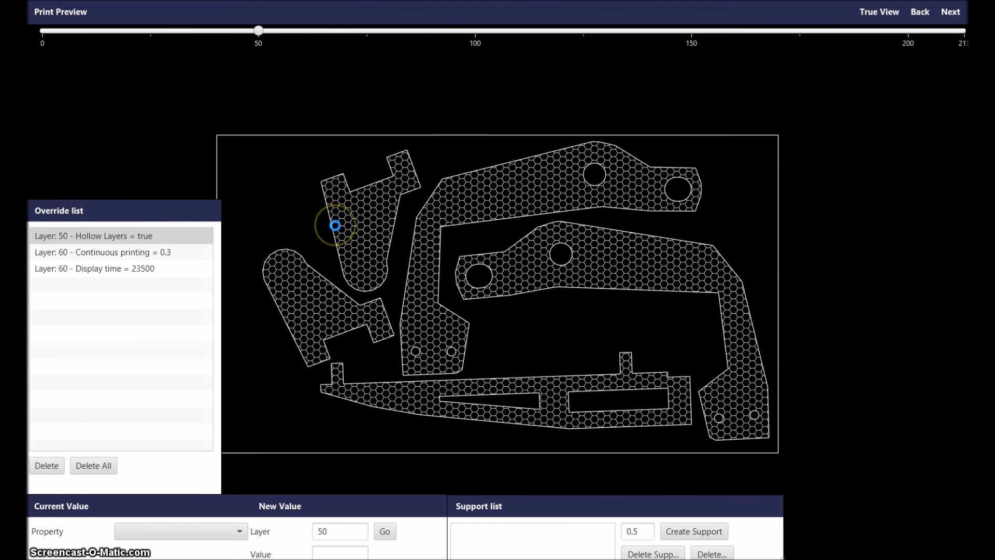
mouse_move(254, 532)
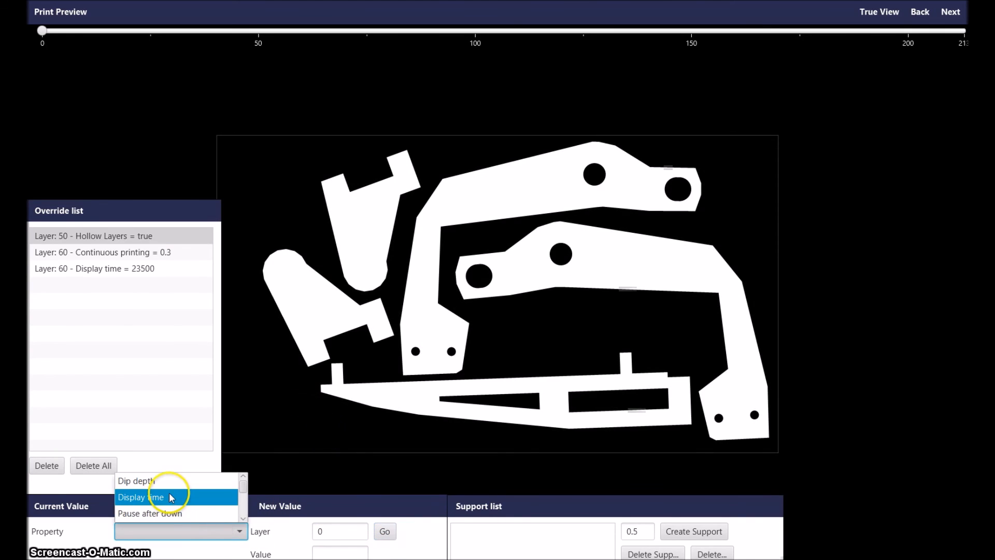
Add a layer 0 override setting Display time to 10500.
click(140, 497)
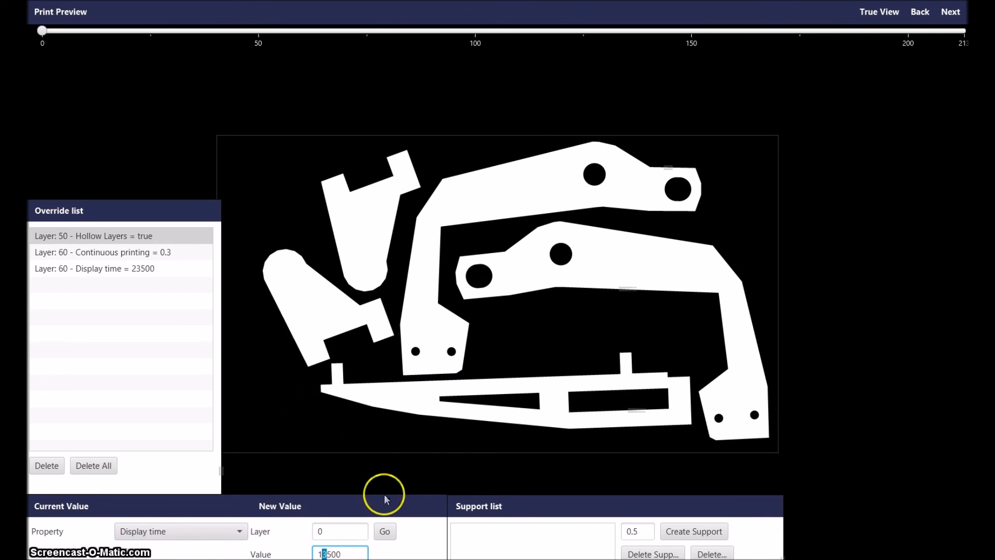
click(384, 531)
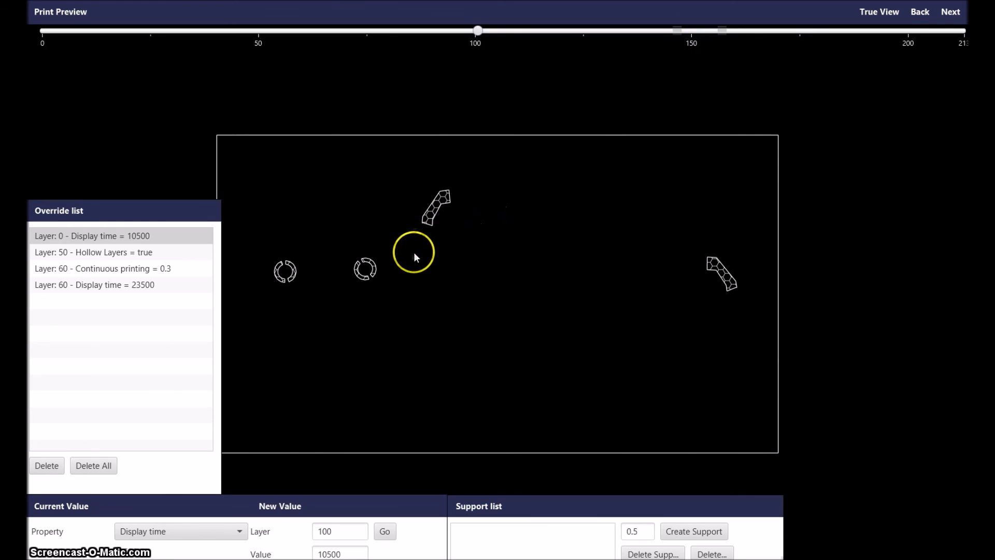
mouse_move(591, 277)
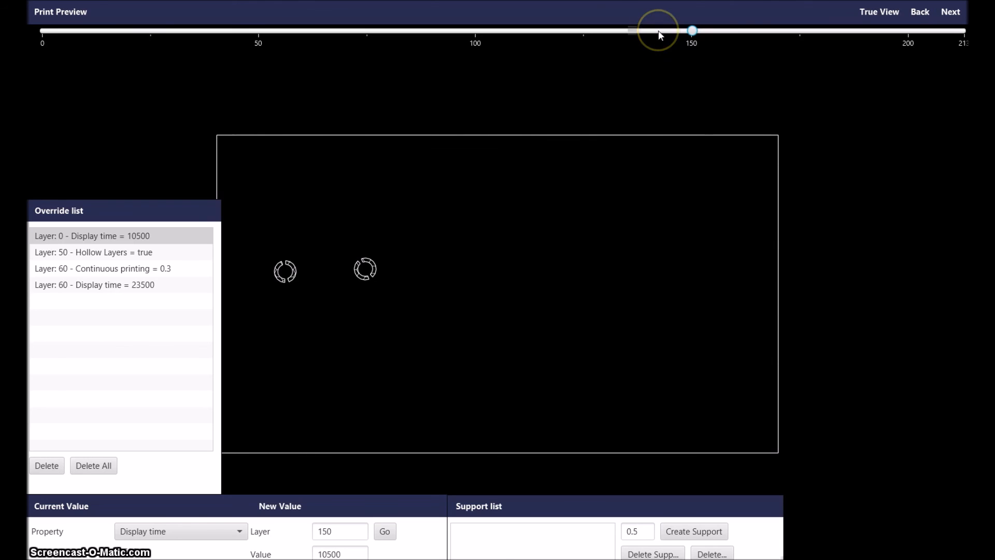
mouse_move(660, 65)
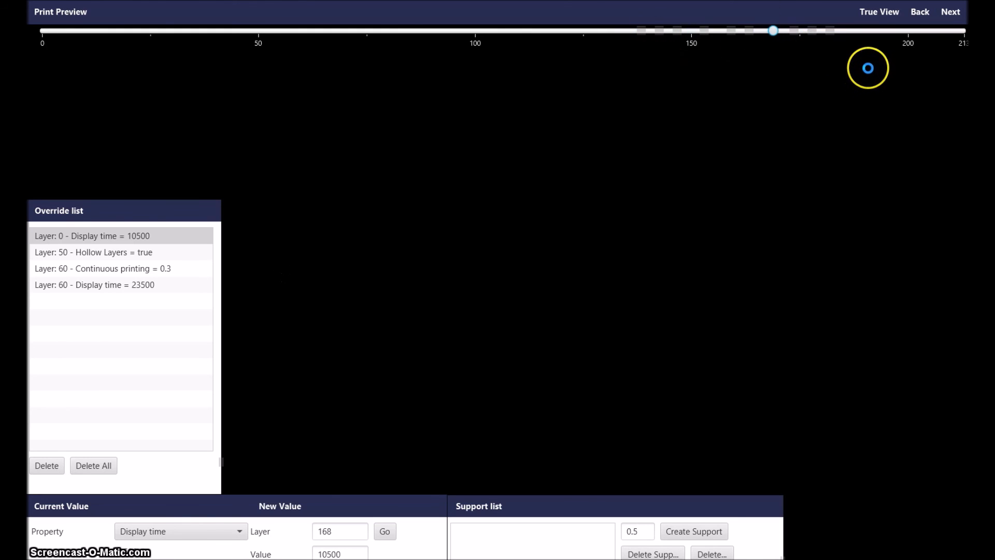
Leave Print Preview and save the overrides to the Inmoov profile.
click(950, 11)
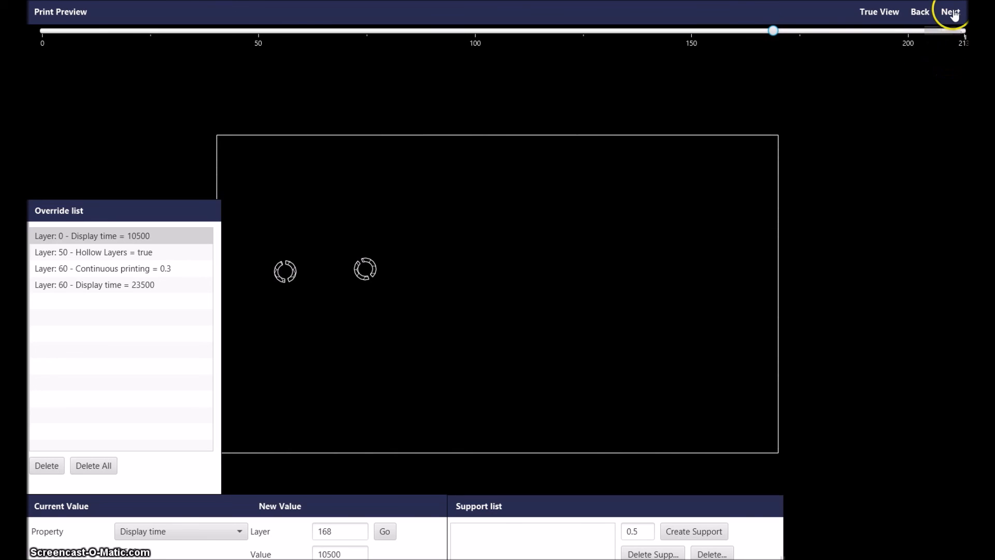
click(950, 11)
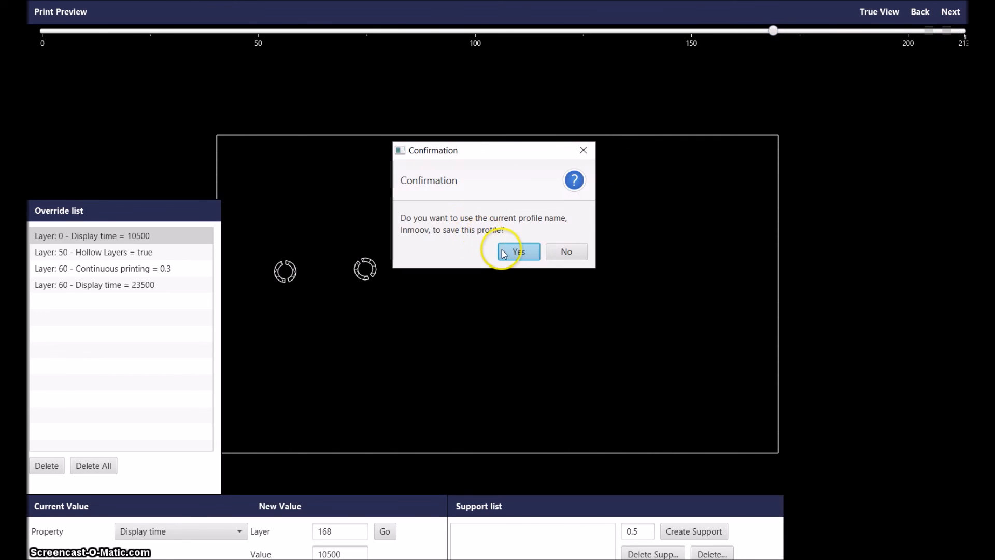
click(518, 251)
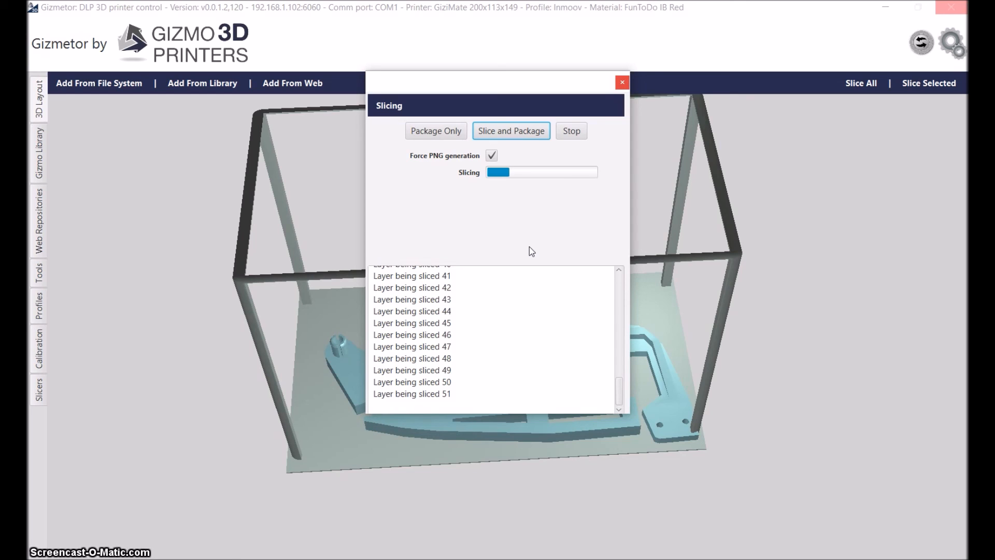
click(621, 82)
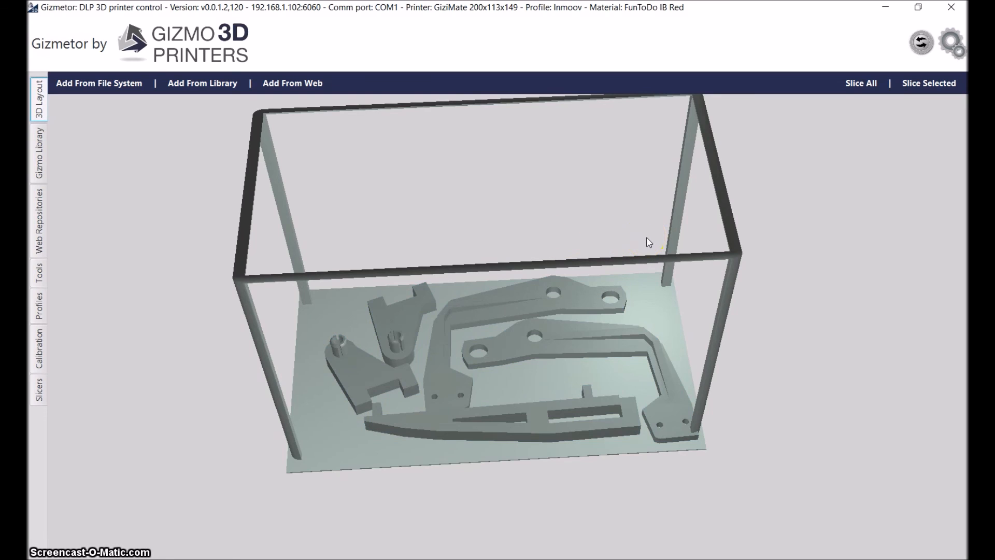
click(861, 83)
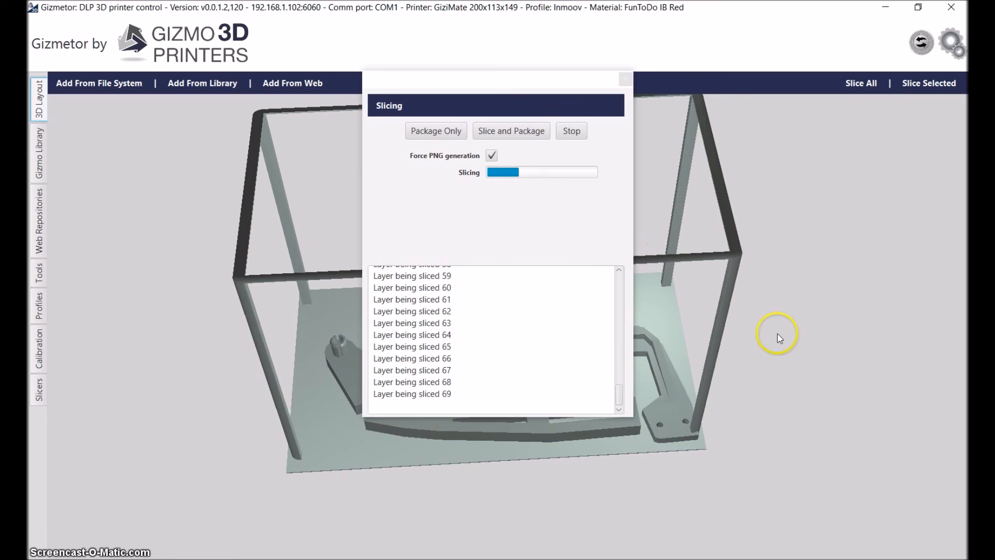